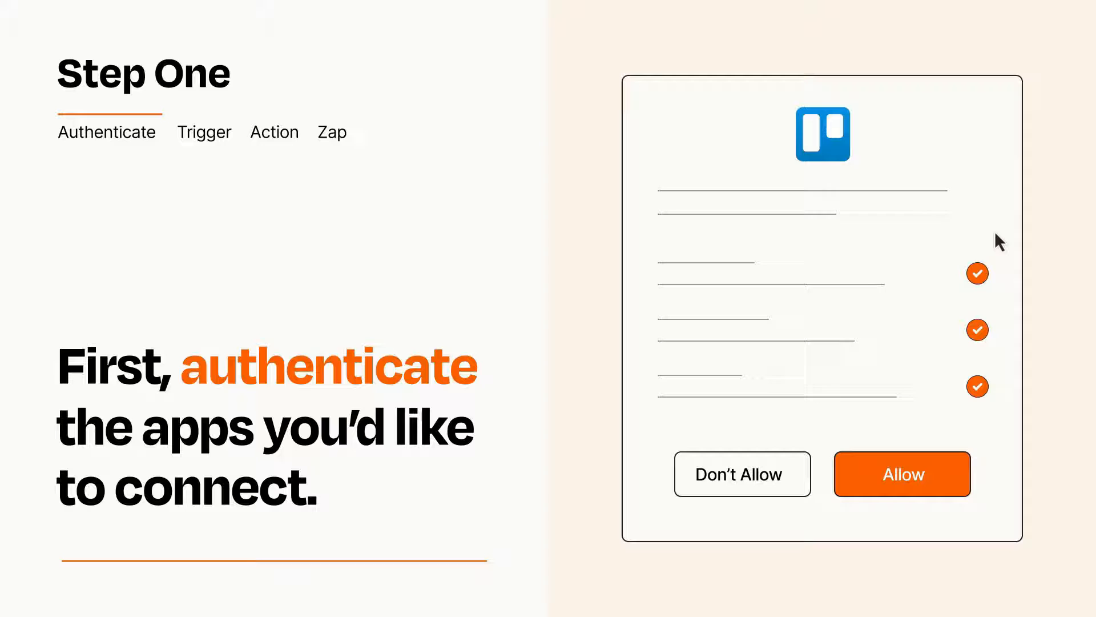
pyautogui.moveTo(966, 511)
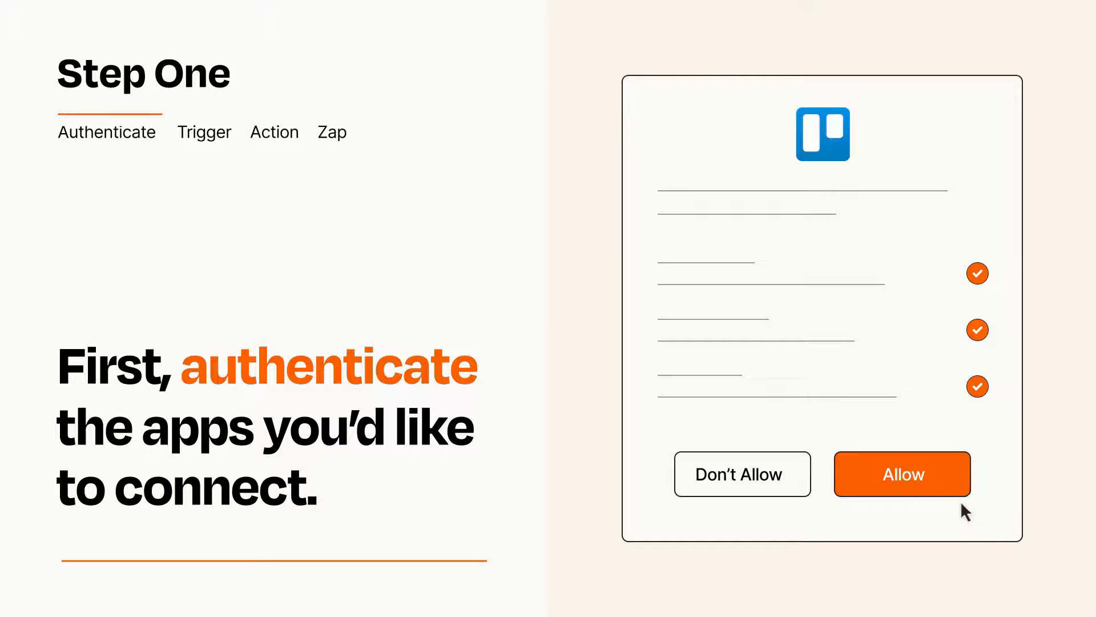
# Step: Allow Zapier access to the Trello account in the authorization dialog
pyautogui.click(901, 474)
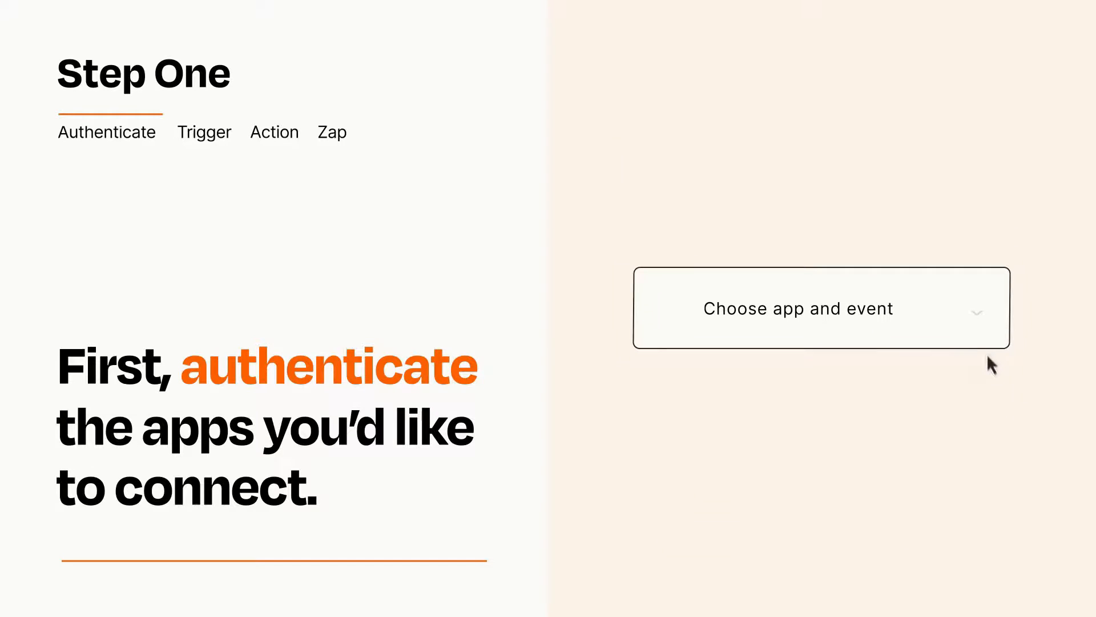
# Step: Choose Google Sheets' New Spreadsheet Row as the Zap's trigger event
pyautogui.click(799, 308)
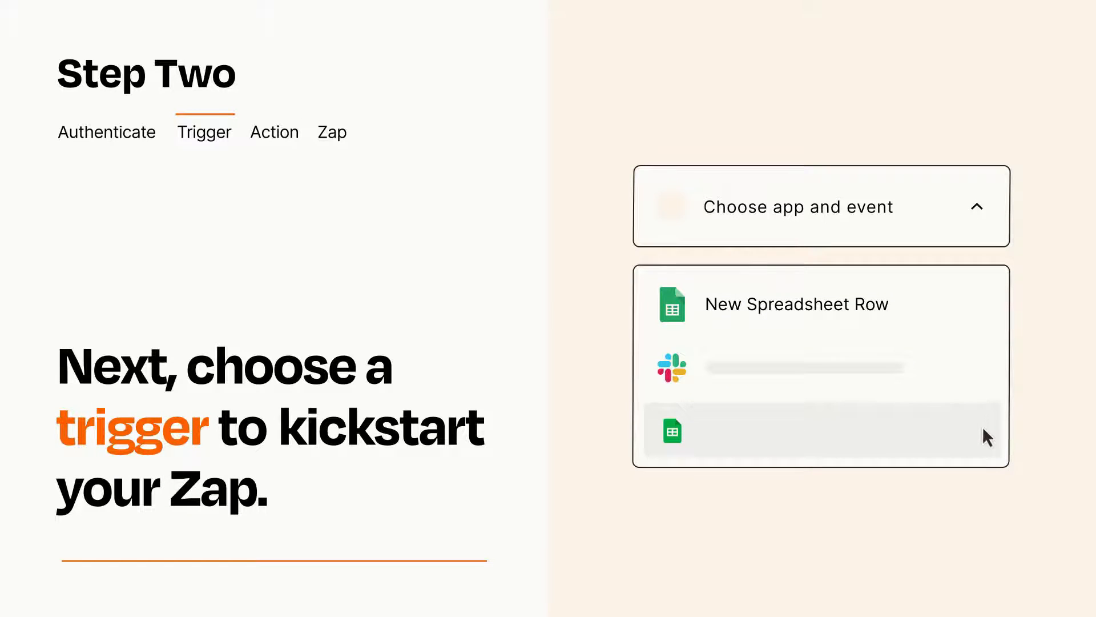
pyautogui.moveTo(796, 304)
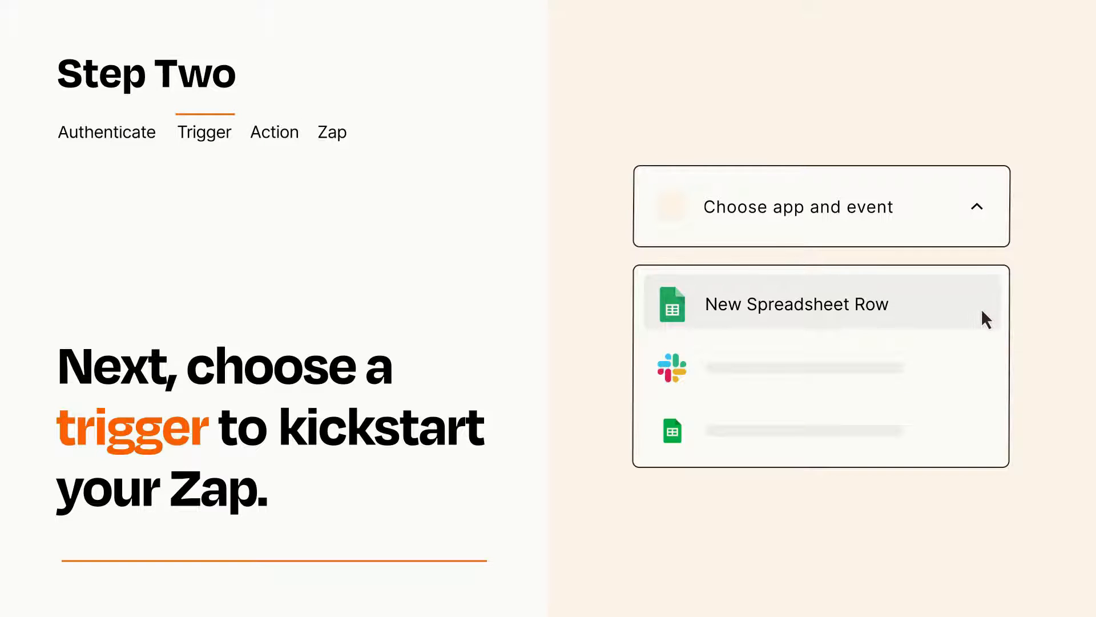
pyautogui.click(796, 304)
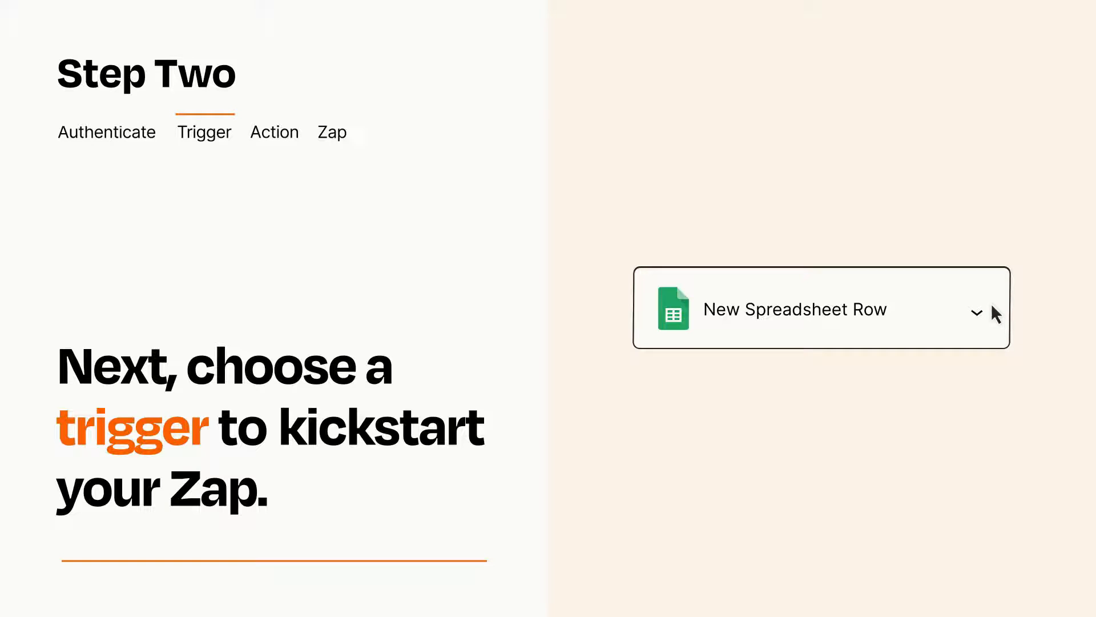
# Step: Confirm the trigger and add Trello's Create Card as the action step
pyautogui.click(274, 131)
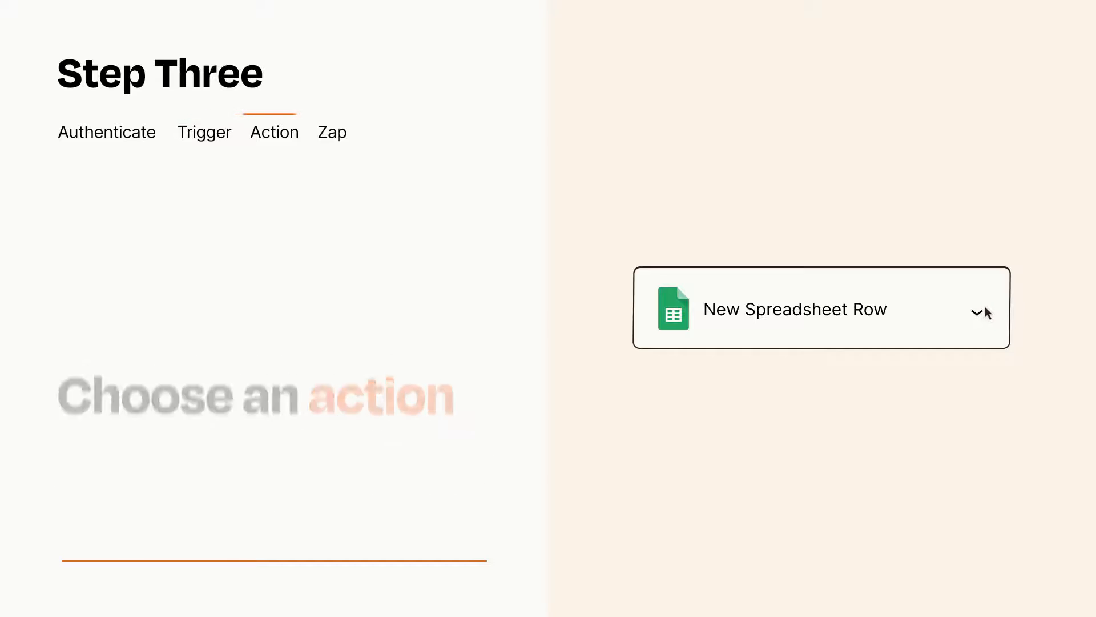
pyautogui.click(982, 310)
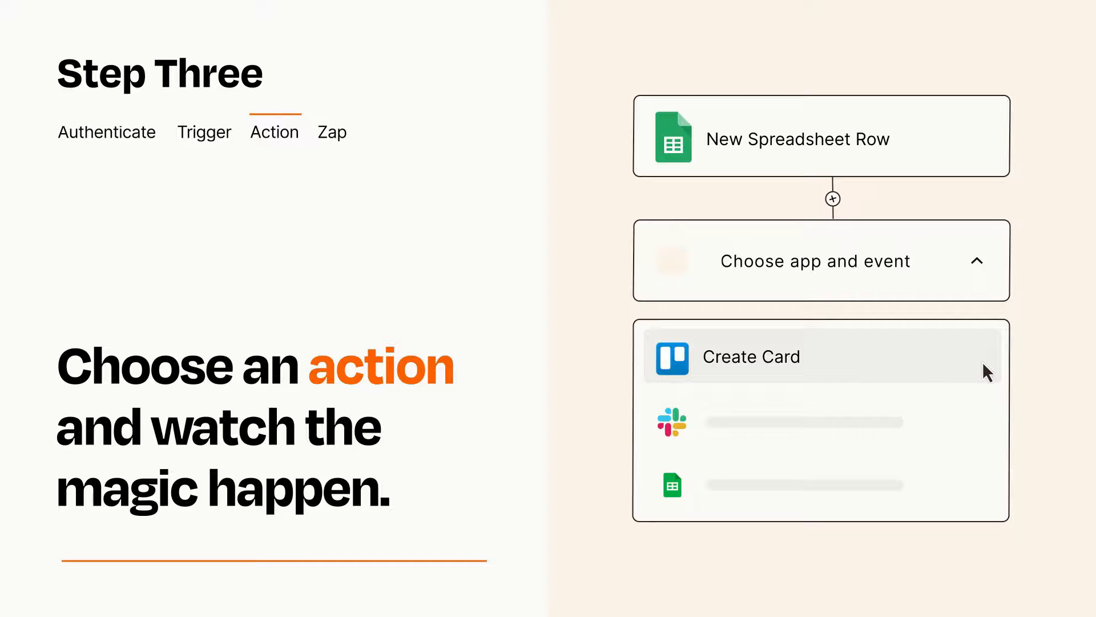
pyautogui.click(750, 356)
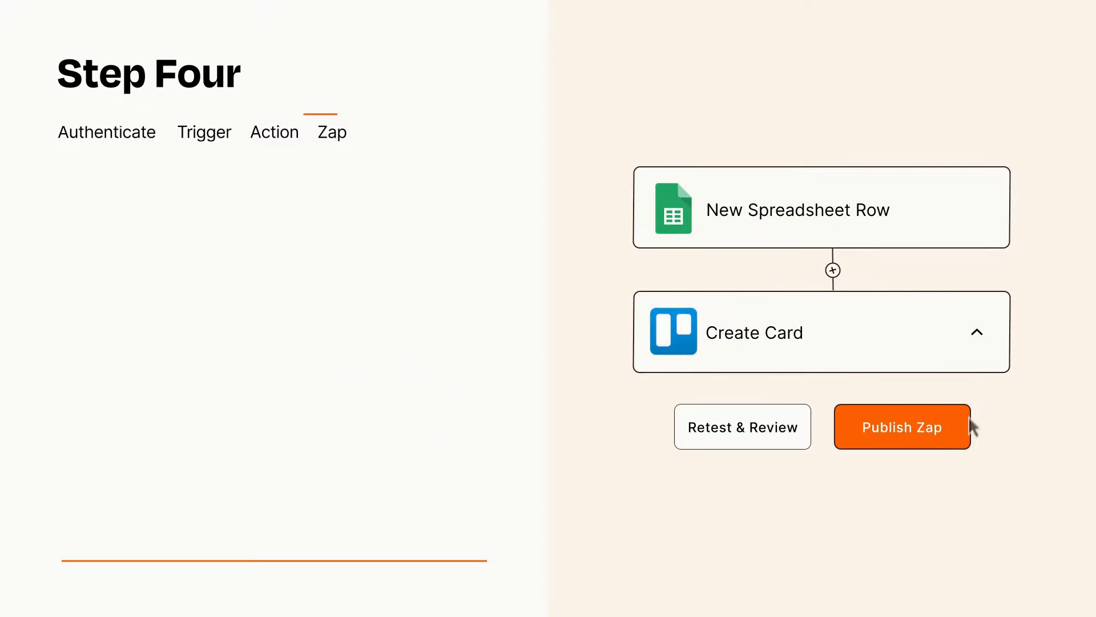
# Step: Publish the Zap so each new spreadsheet row creates a Trello card
pyautogui.click(903, 426)
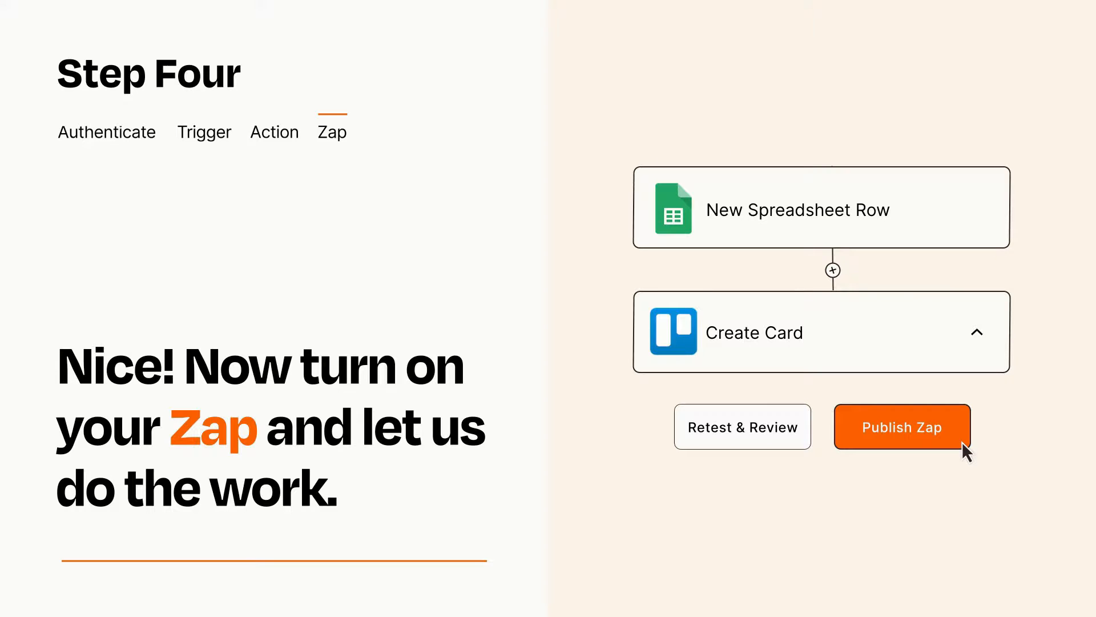
pyautogui.click(902, 426)
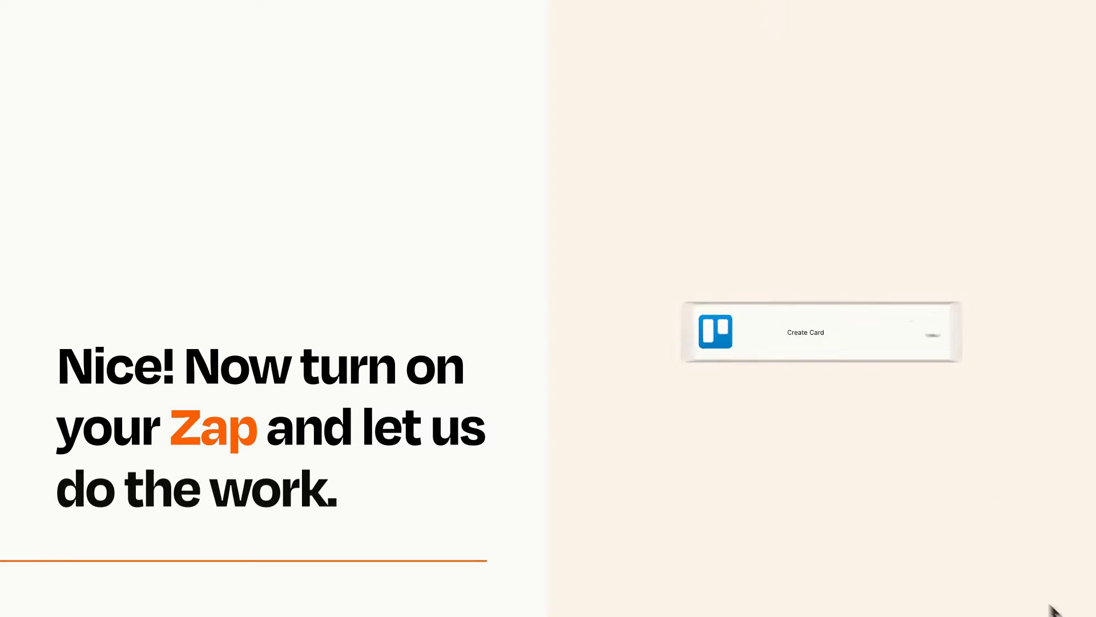